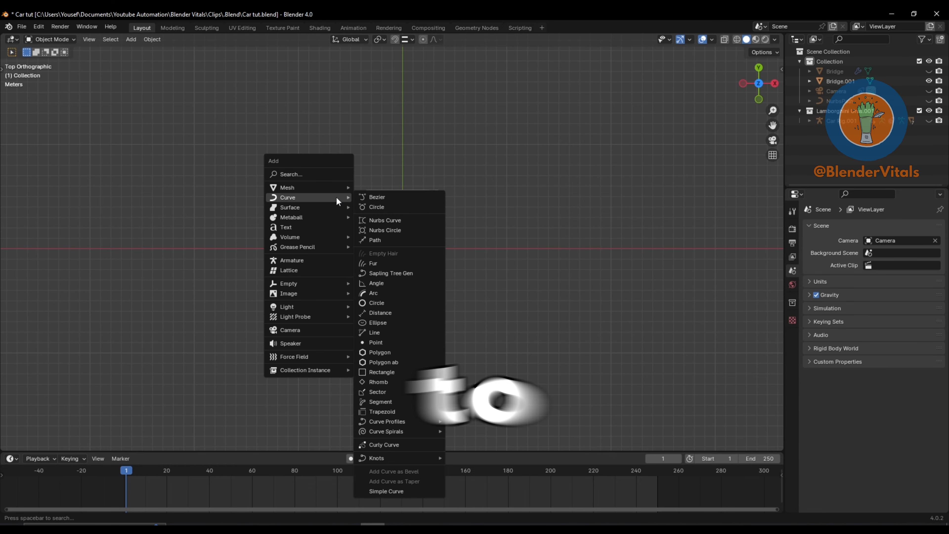
Add a NURBS path beside the bridge and rotate its points around the global Z axis.
left_click(374, 240)
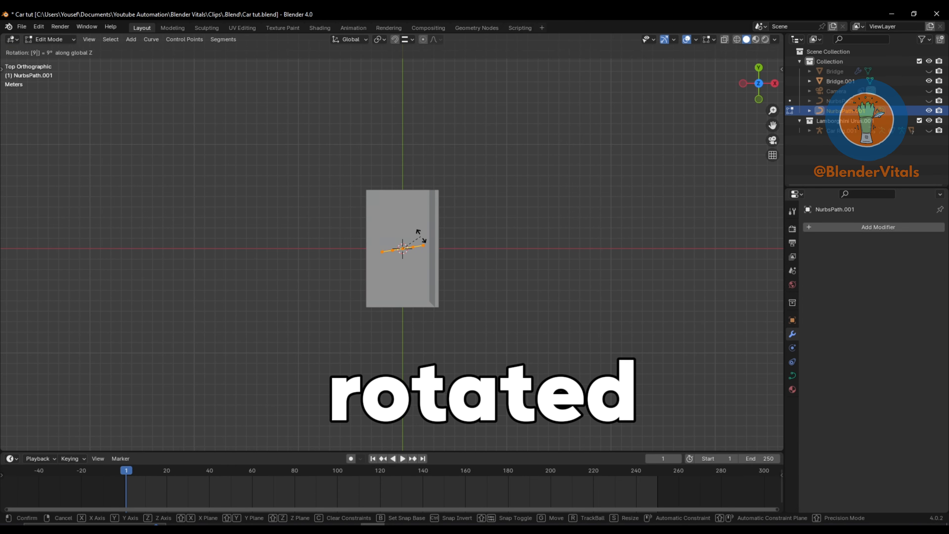
key("e")
type("c")
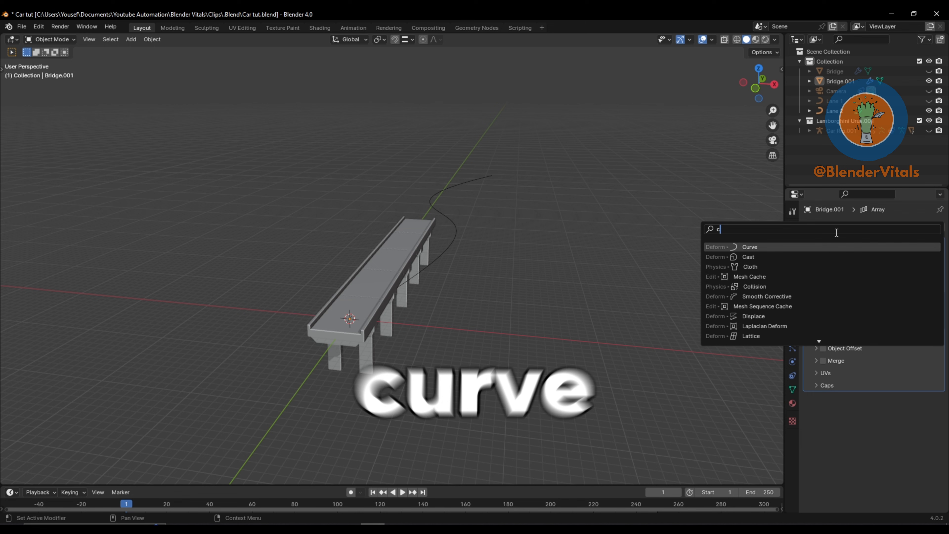
Add a Curve modifier to Bridge.001 deforming it along Lane 2 on the X axis.
left_click(749, 246)
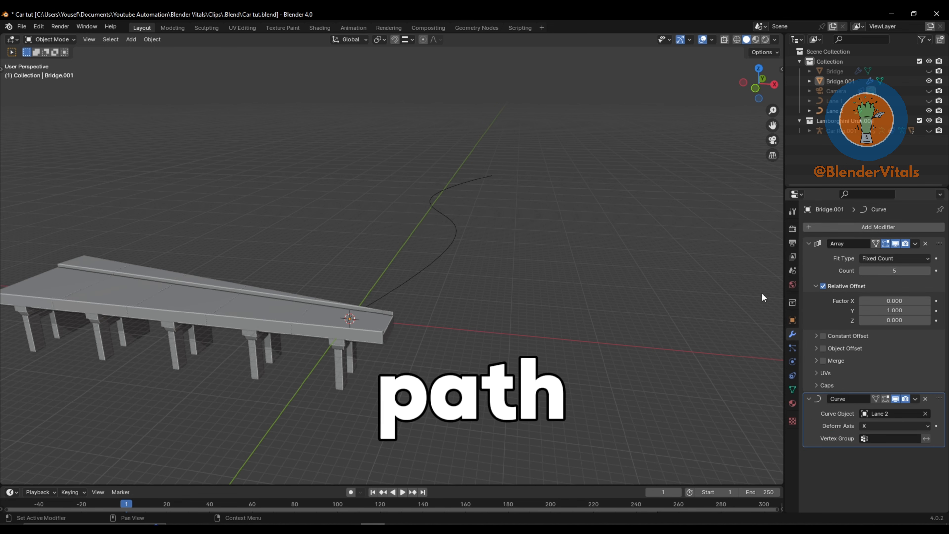
Reverse the direction of the Lane 2 curve via Segments > Switch Direction.
left_click(223, 39)
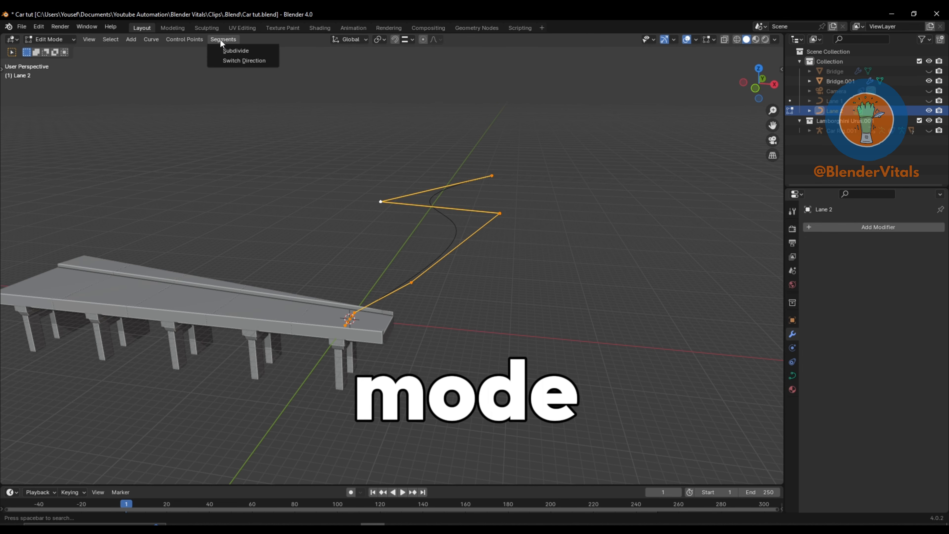
left_click(243, 60)
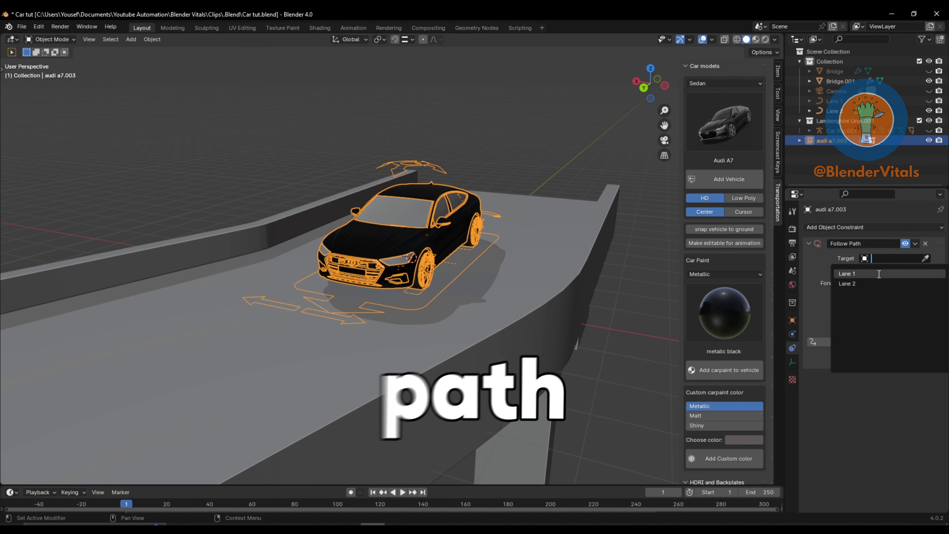
Give audi a7.003 a Follow Path constraint targeting Lane 2, Follow Curve on, forward axis Y.
left_click(846, 283)
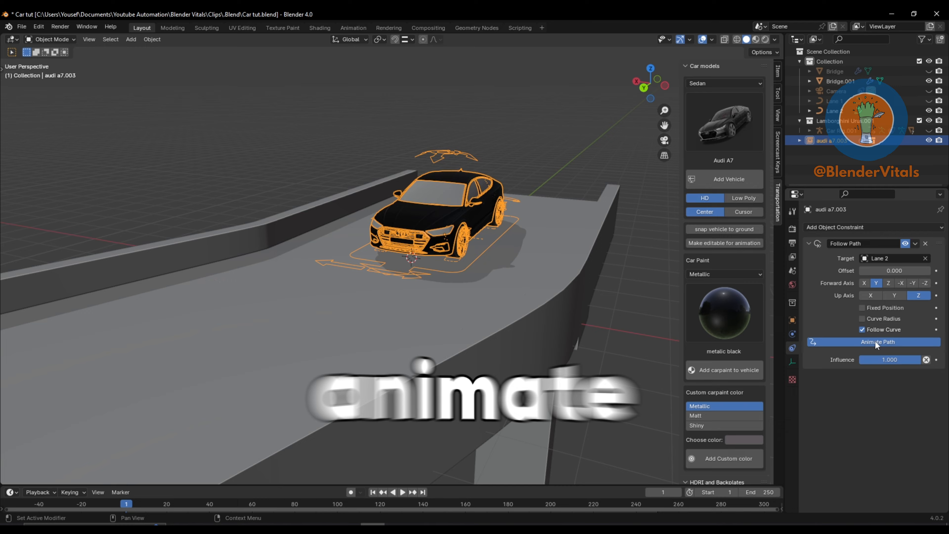